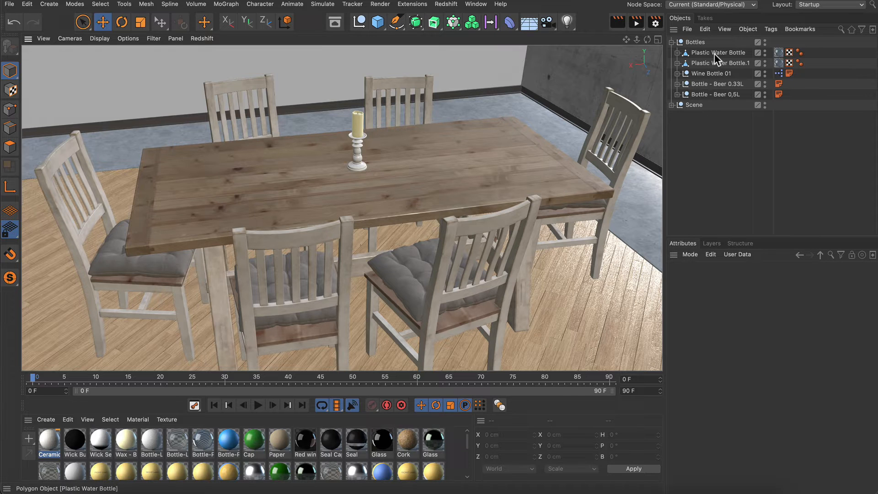
Select the bottle models inside the Bottles group as the objects to scatter.
click(717, 94)
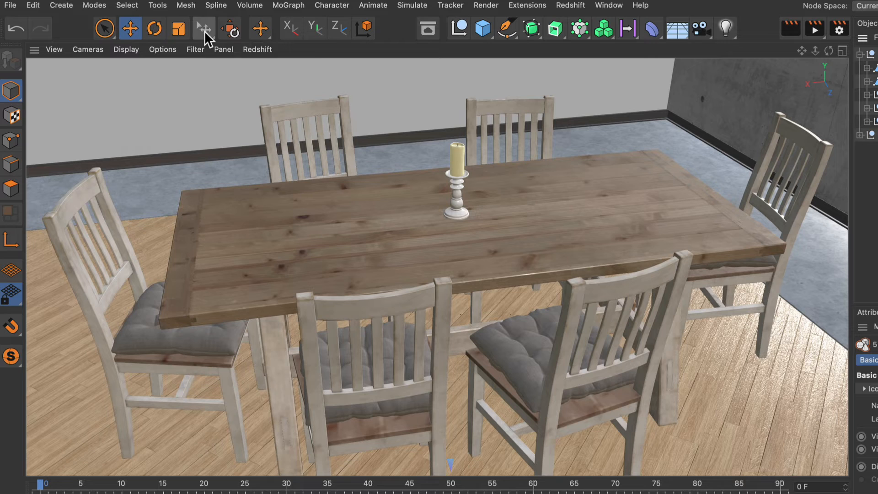
Activate the Scatter Pen and paint beer, wine and water bottles across the tabletop.
click(203, 27)
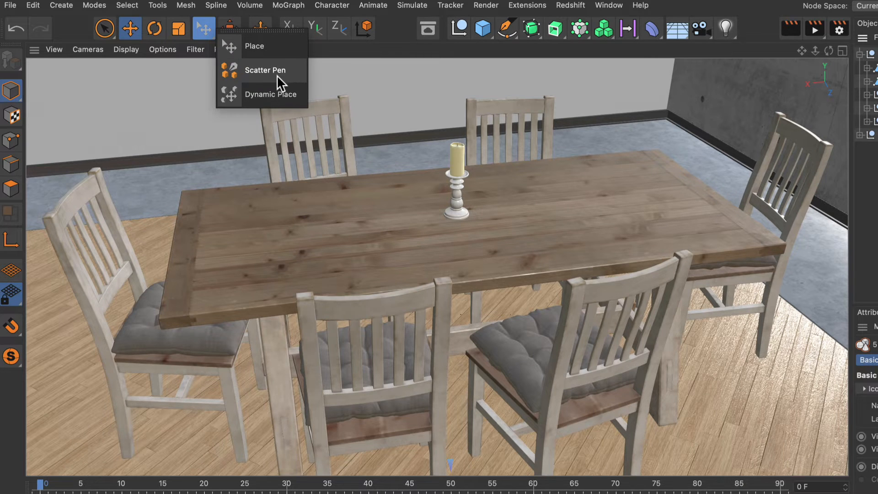
click(265, 70)
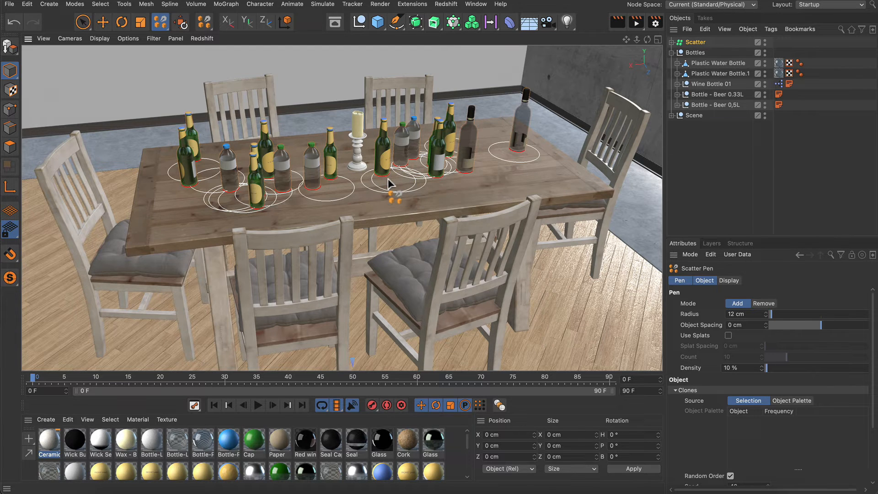
Switch from the Scatter Pen back to the Place tool for individual objects.
click(160, 22)
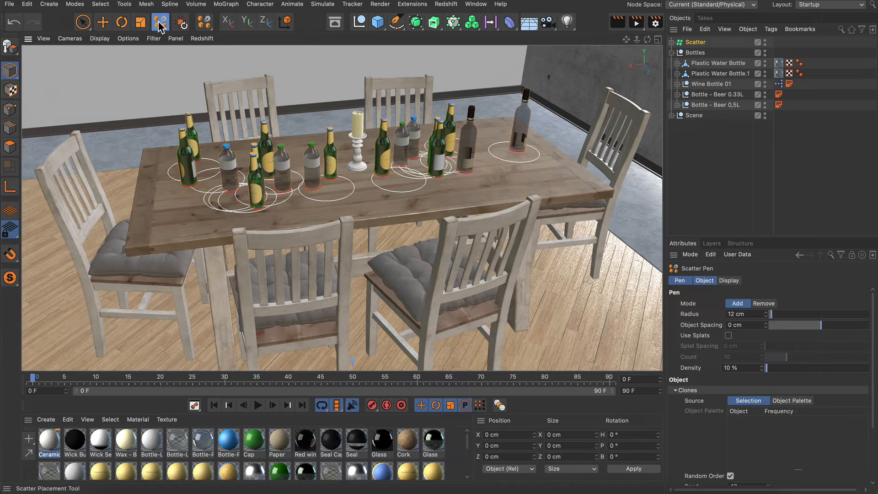
click(159, 22)
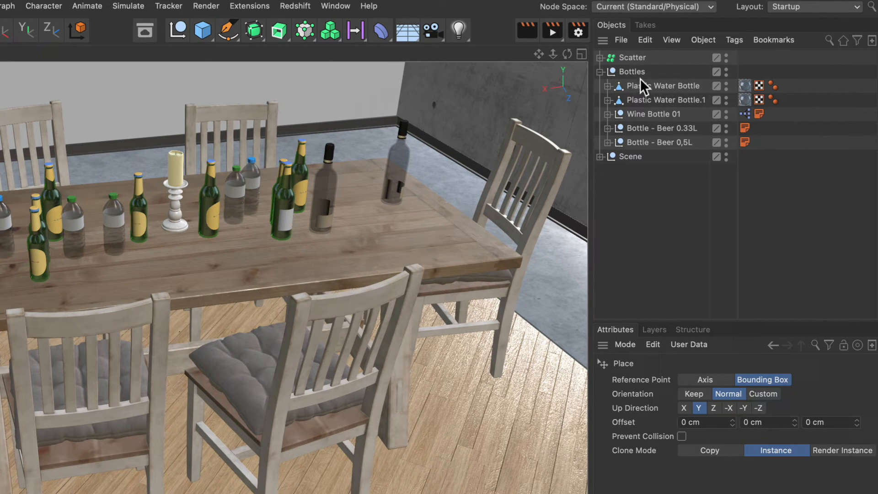
Enable Edit Mode on the Scatter object so individual bottles can be edited.
click(631, 57)
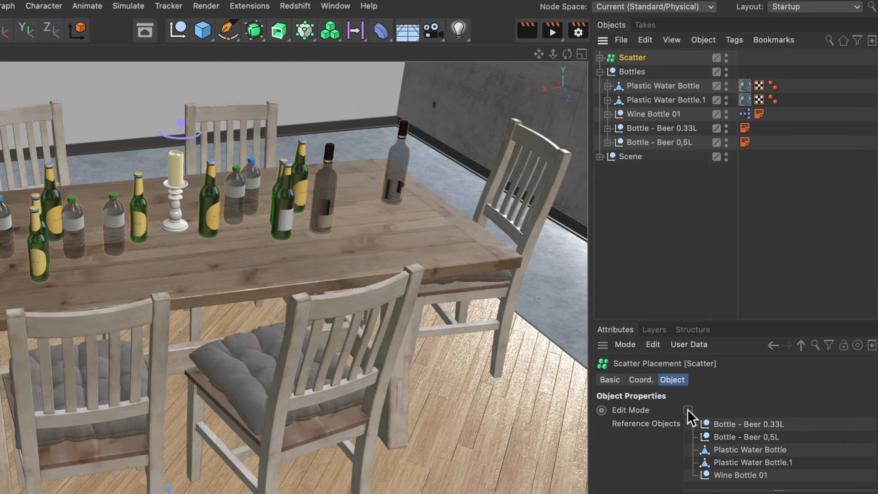
click(688, 409)
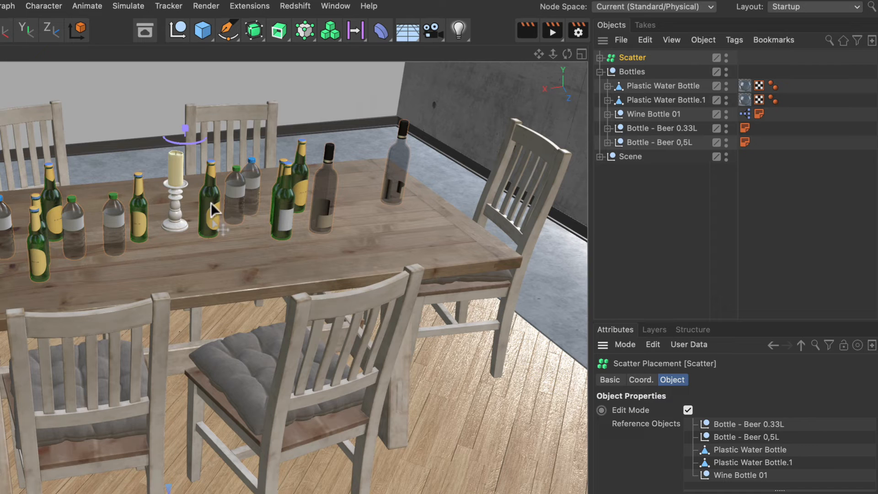